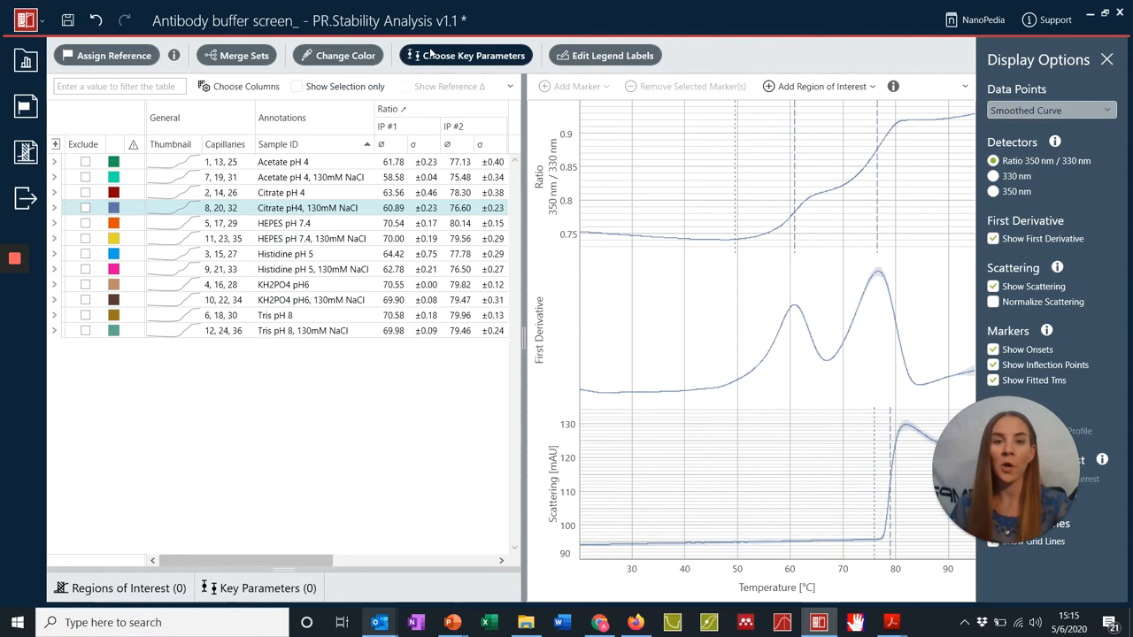
Open the Key Parameters dialog to choose Ratio IP #1 and Scattering ON.
{"action": "left_click", "coordinate": [473, 55]}
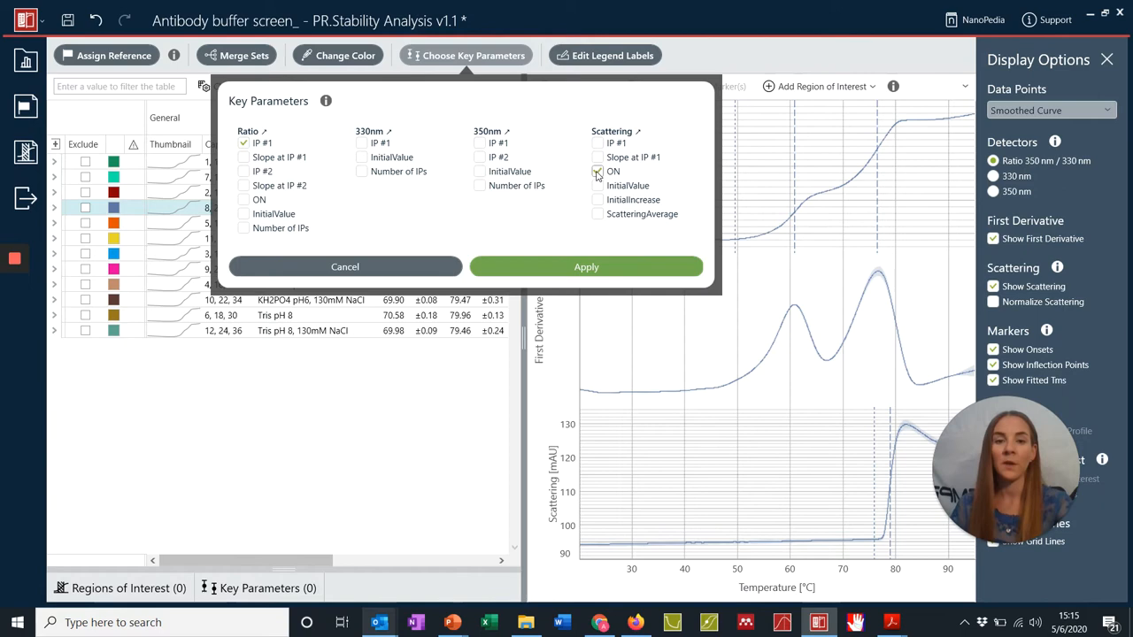
{"action": "left_click", "coordinate": [586, 267]}
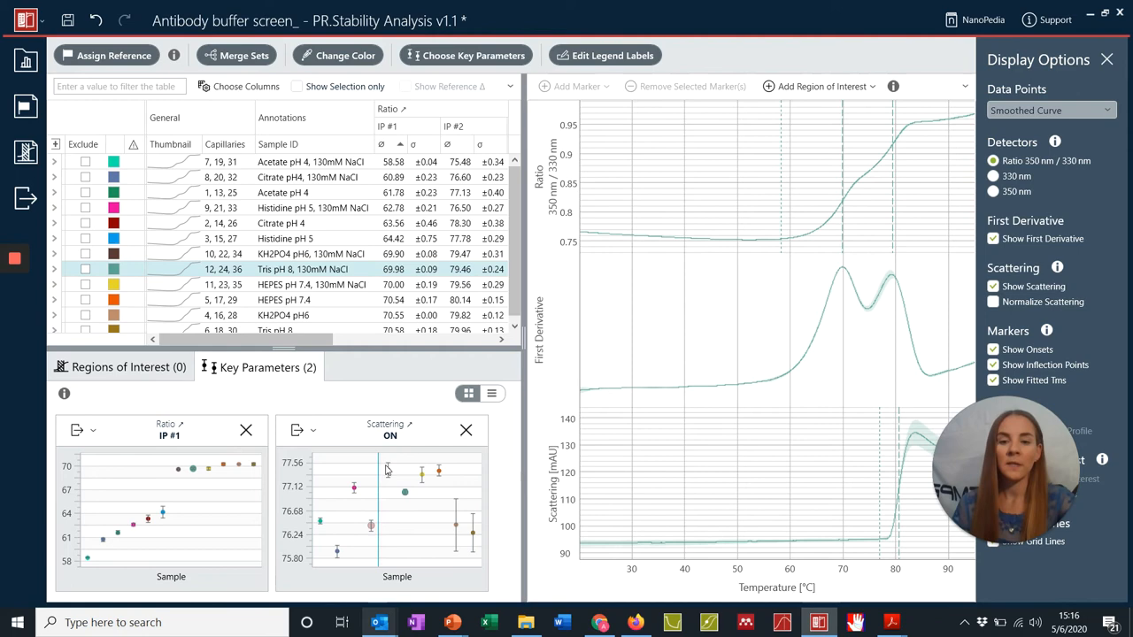
{"action": "mouse_move", "coordinate": [405, 492]}
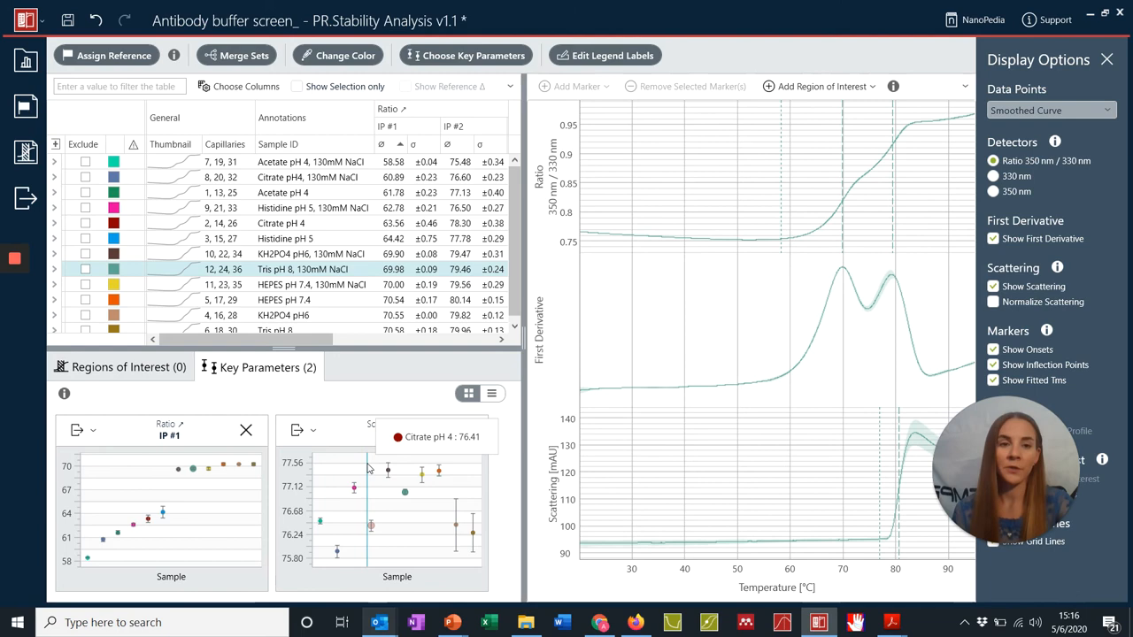
Enter 'KP' as the name of a new analysis template.
{"action": "left_click", "coordinate": [25, 153]}
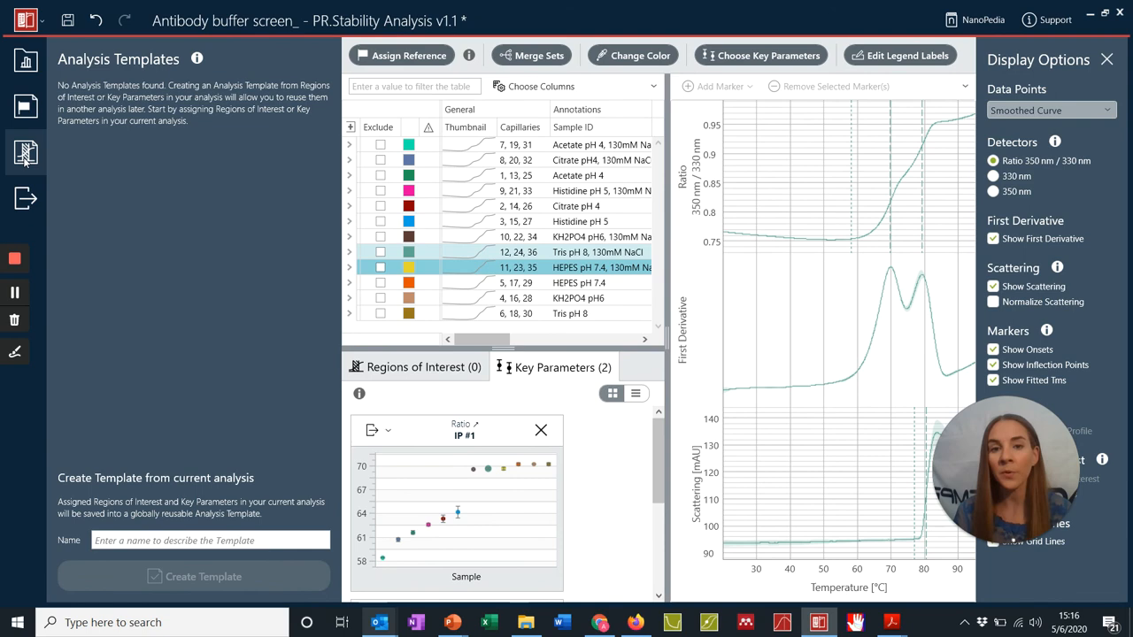
{"action": "left_click", "coordinate": [210, 540]}
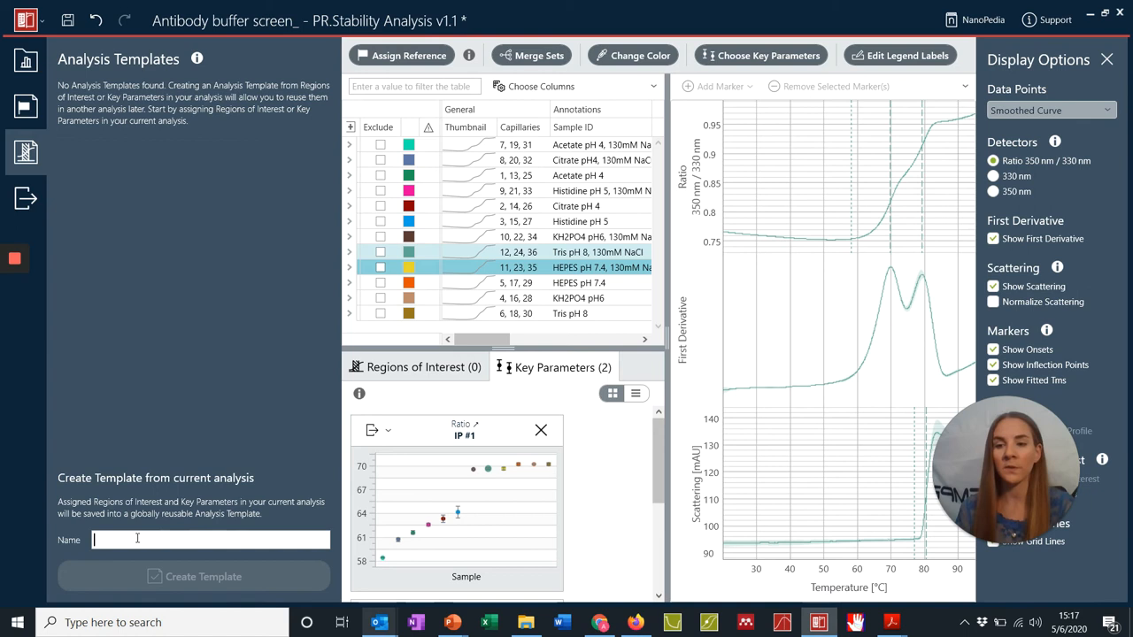
{"action": "type", "text": "KP"}
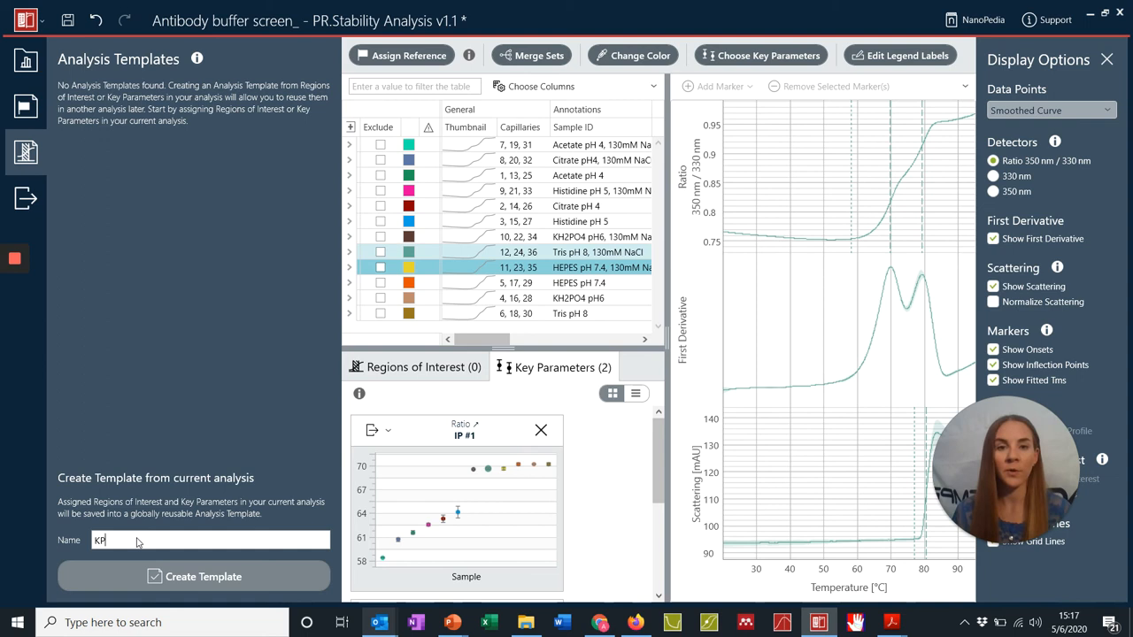